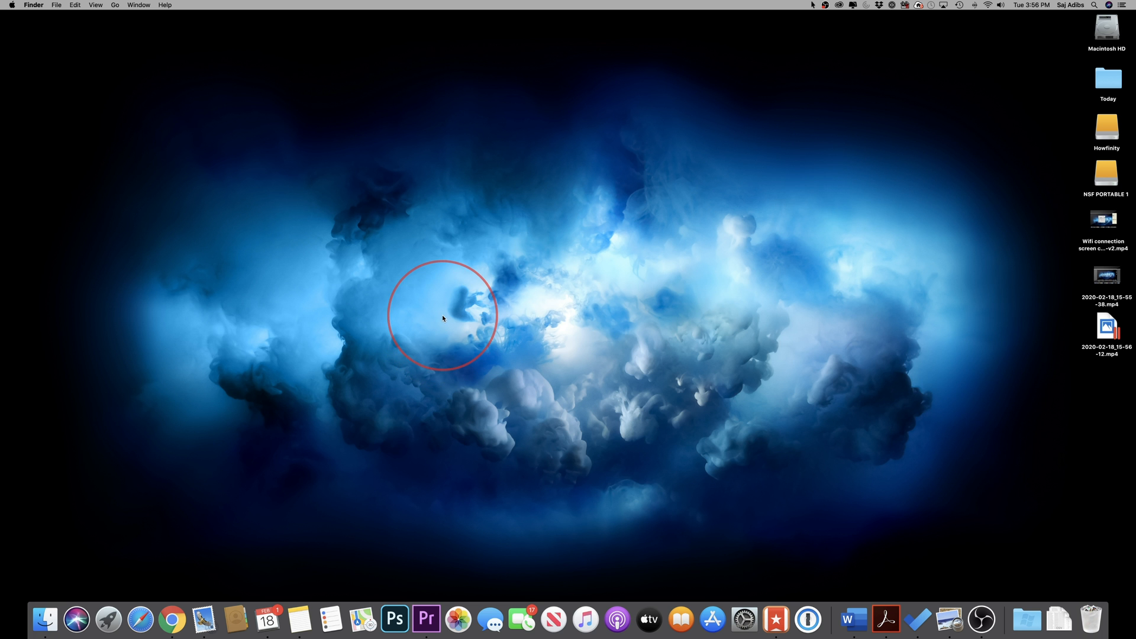
{"action": "mouse_move", "coordinate": [455, 557]}
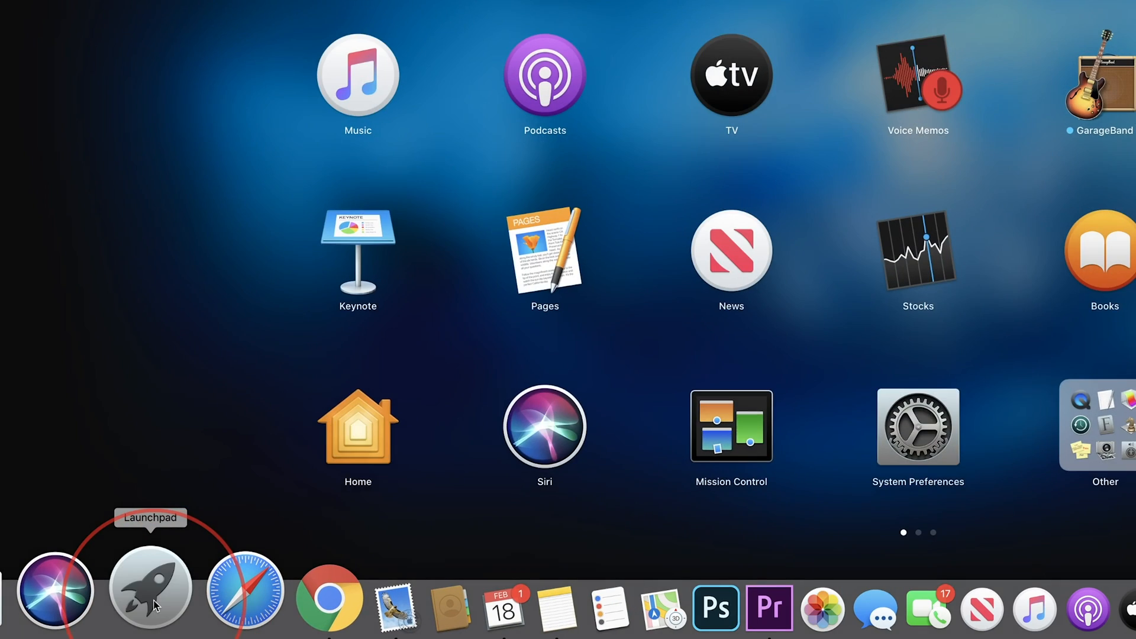
Launch Messages and submit the Apple ID sign-in to reach an empty new message
{"action": "left_click", "coordinate": [151, 587]}
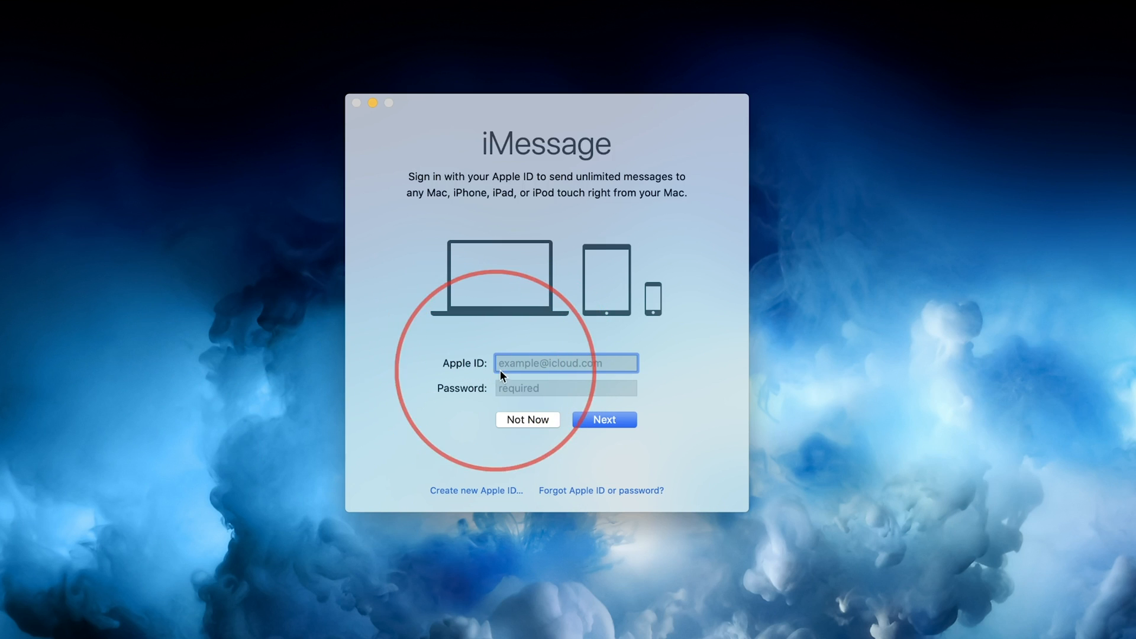
{"action": "mouse_move", "coordinate": [587, 184]}
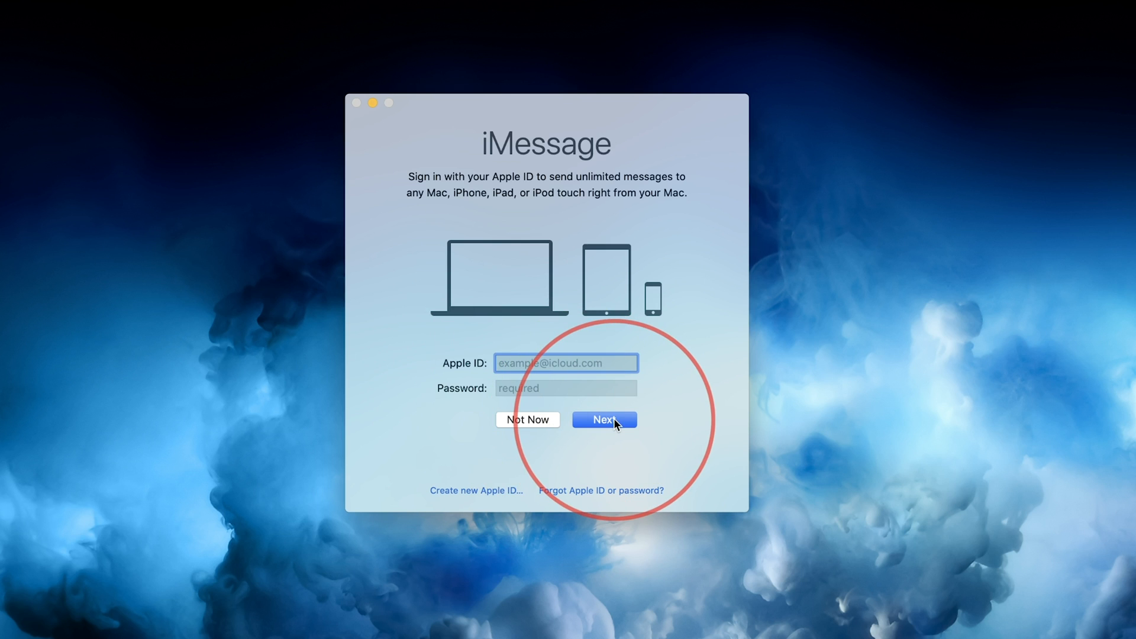
{"action": "left_click", "coordinate": [528, 419]}
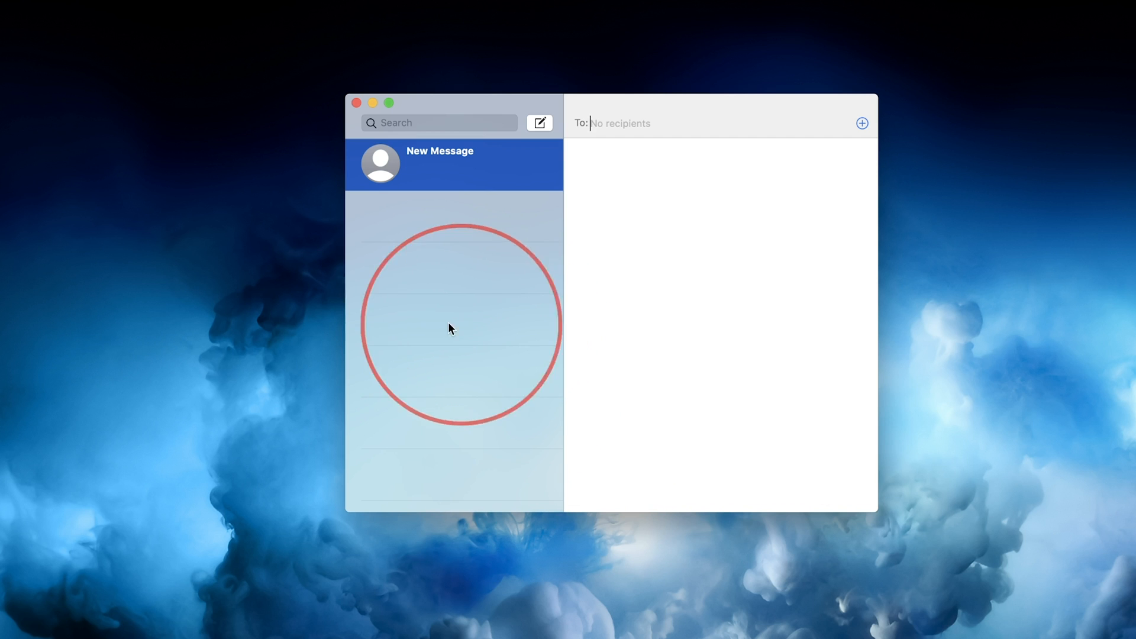
Bring up Messages Preferences on the iMessage account settings pane
{"action": "left_click", "coordinate": [70, 9]}
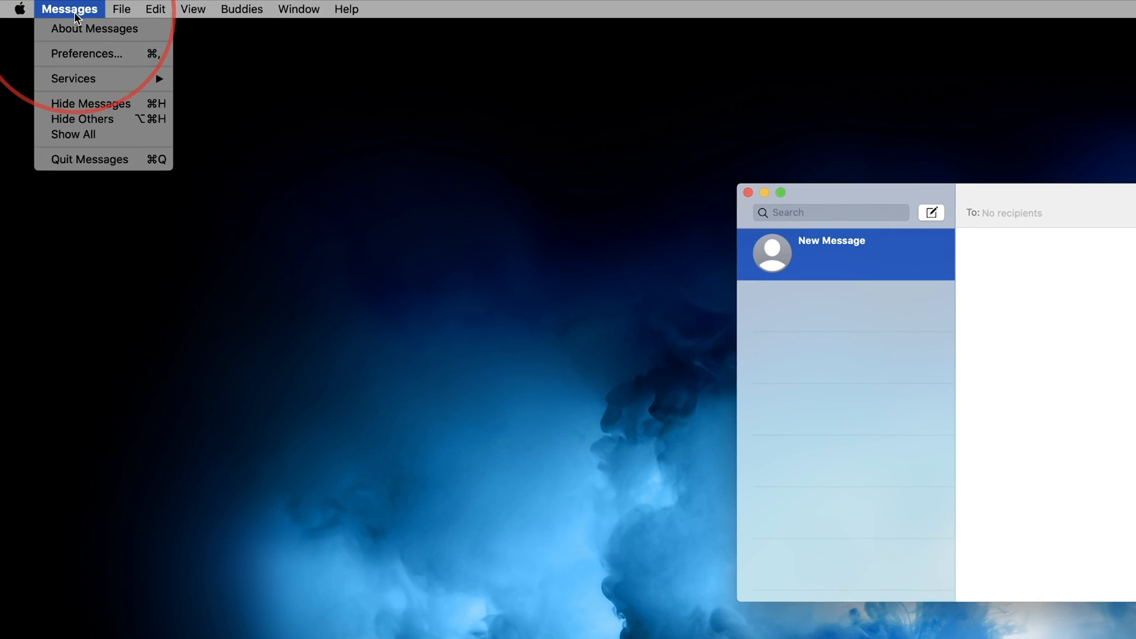
{"action": "mouse_move", "coordinate": [86, 53]}
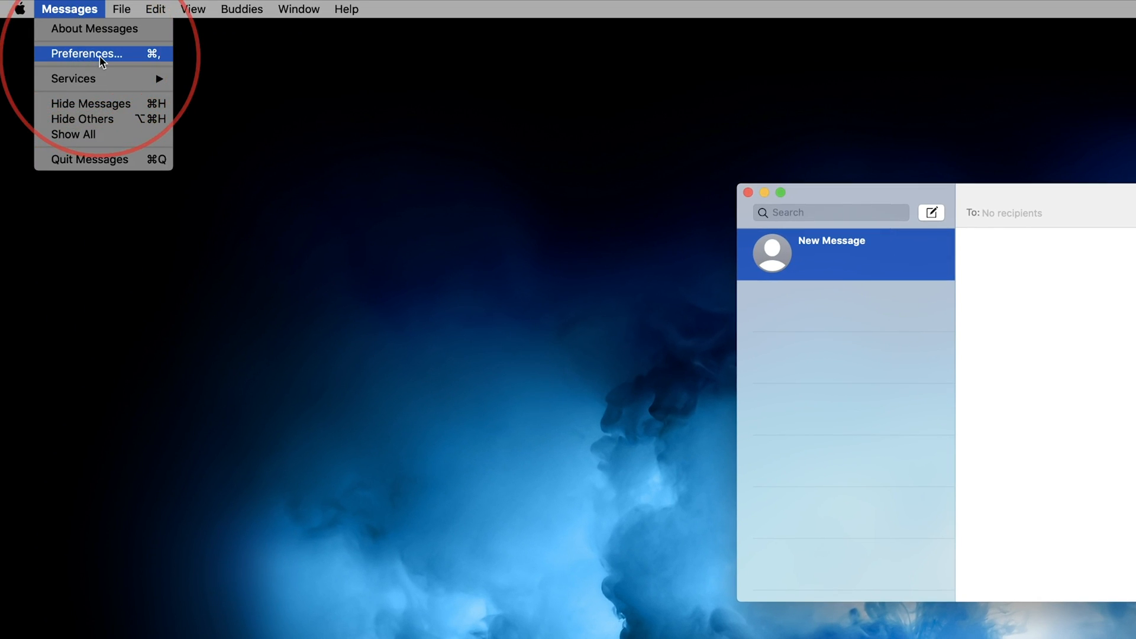
{"action": "left_click", "coordinate": [87, 54]}
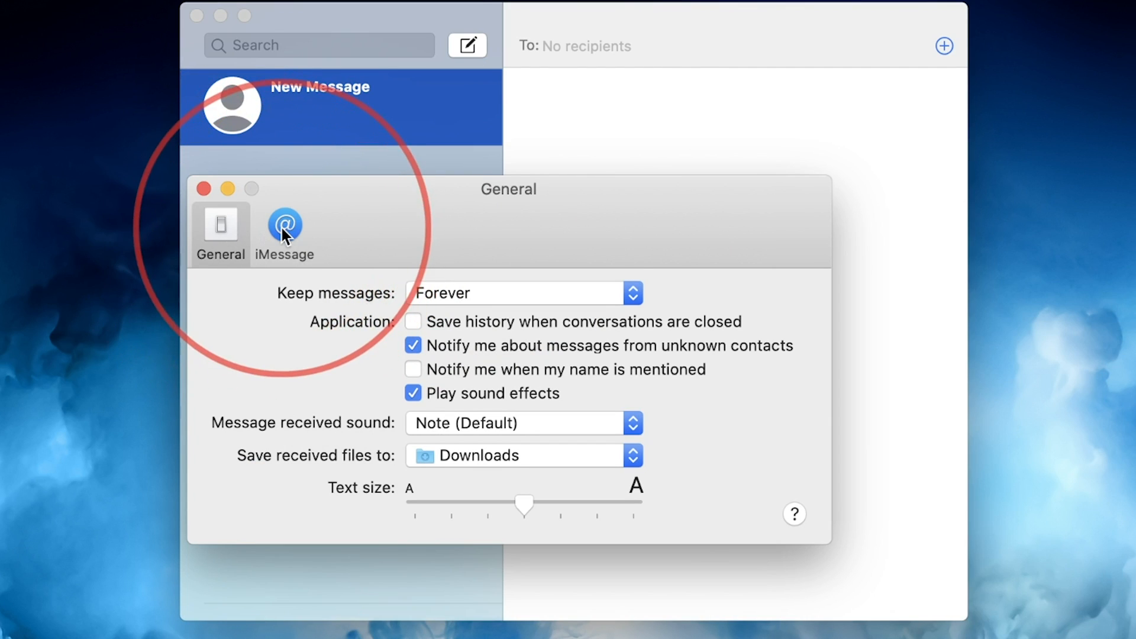
{"action": "left_click", "coordinate": [284, 225]}
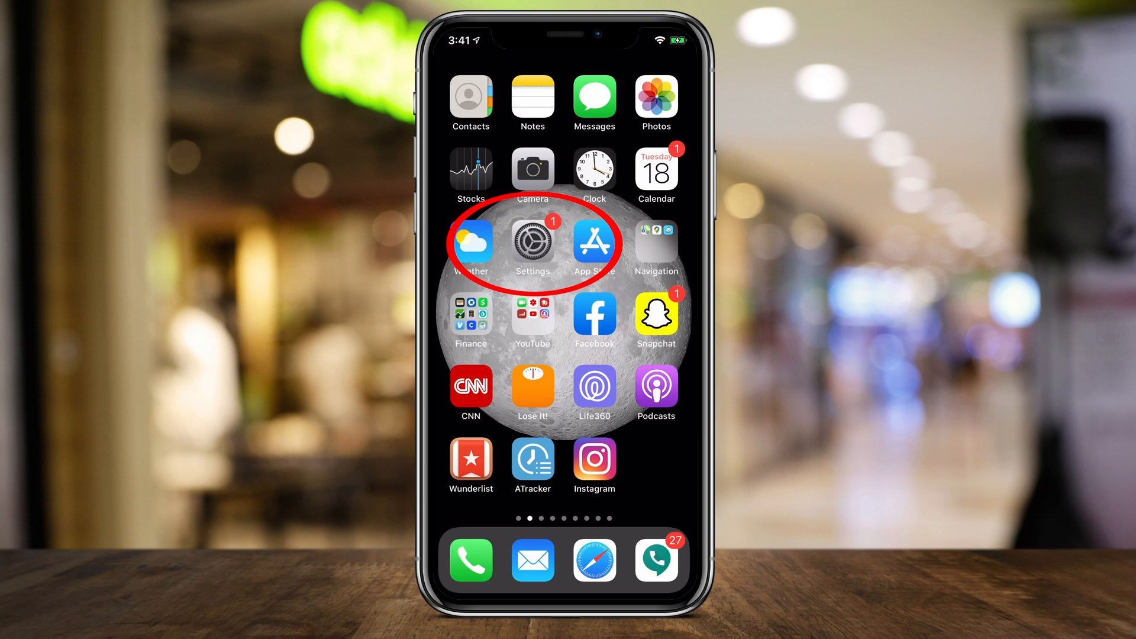
In iPhone Settings > Messages > Text Message Forwarding, allow the iMac to send and receive texts
{"action": "left_click", "coordinate": [533, 241]}
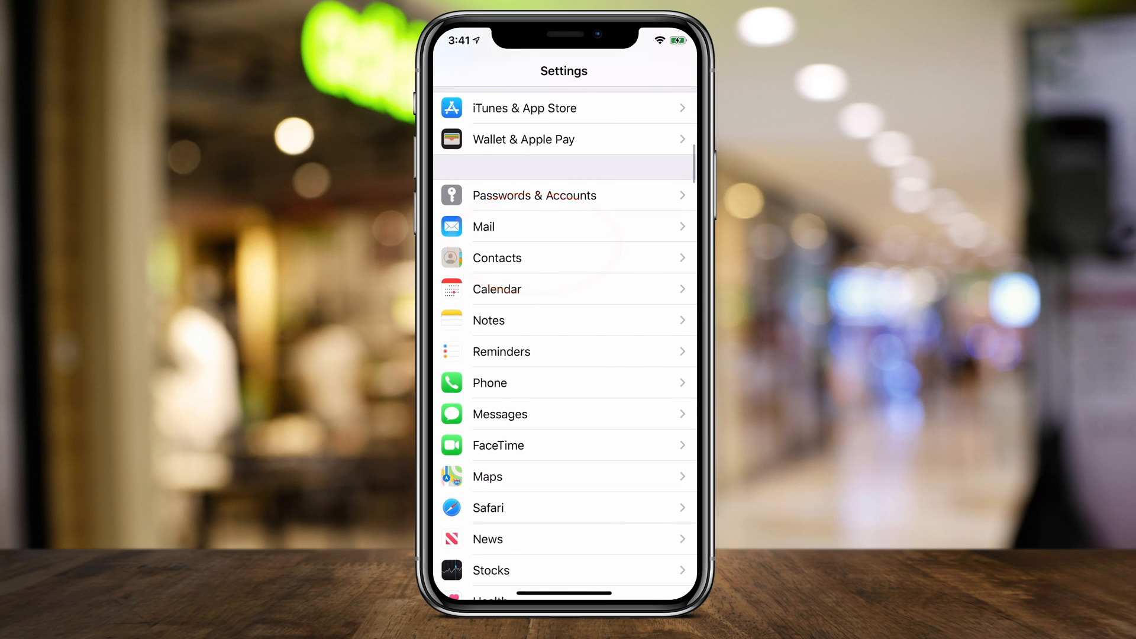
{"action": "scroll", "scroll_direction": "down", "scroll_amount": 3}
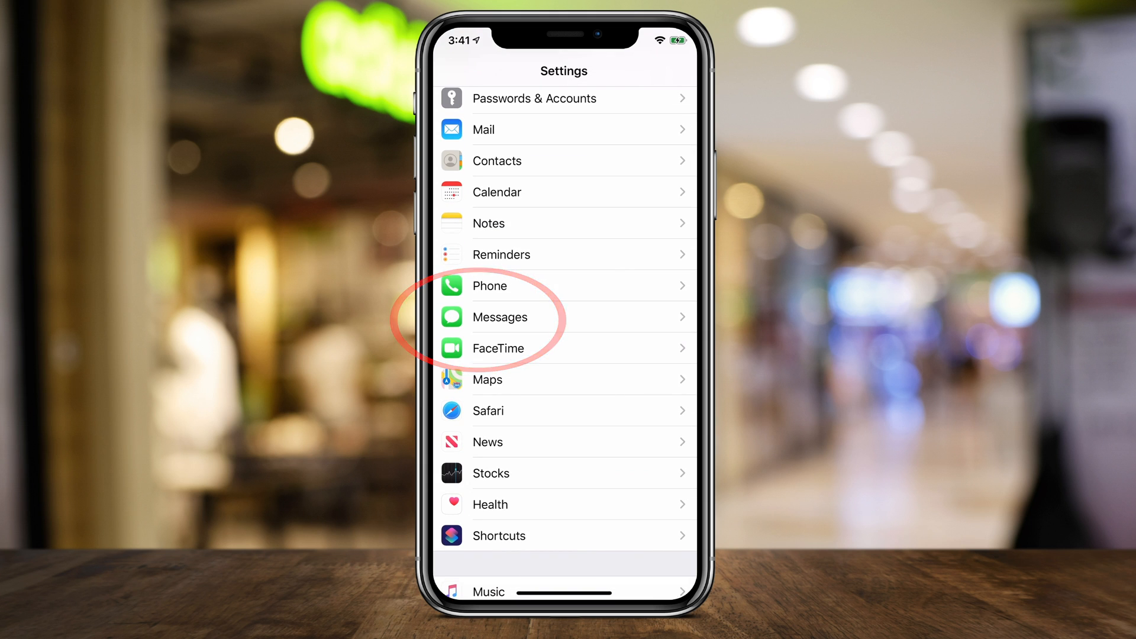
{"action": "left_click", "coordinate": [500, 318]}
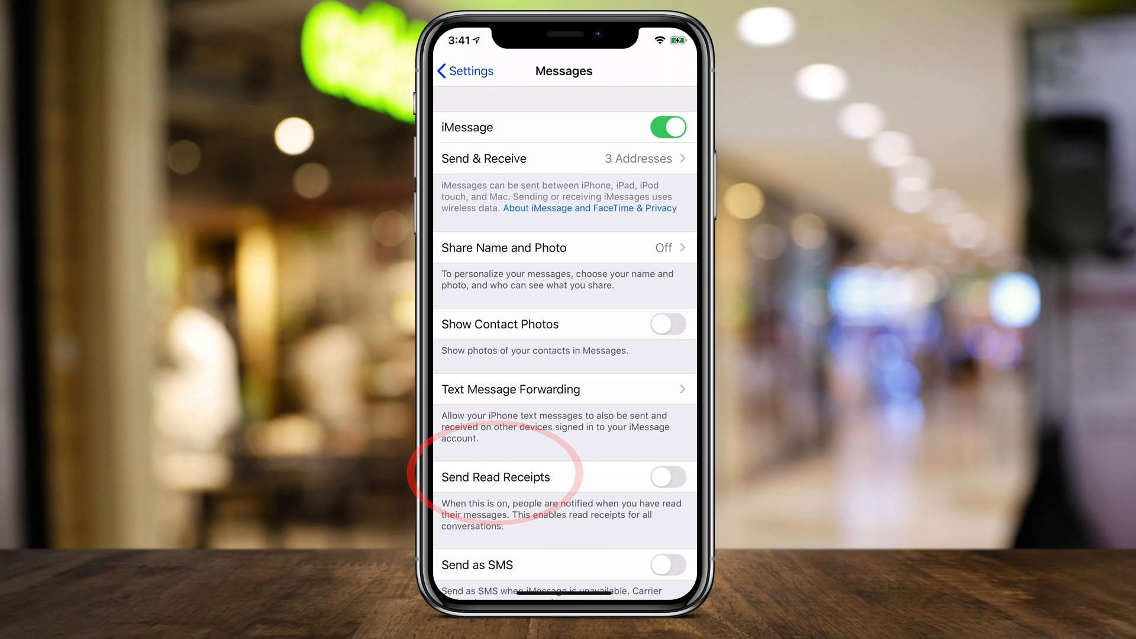
{"action": "left_click", "coordinate": [564, 390]}
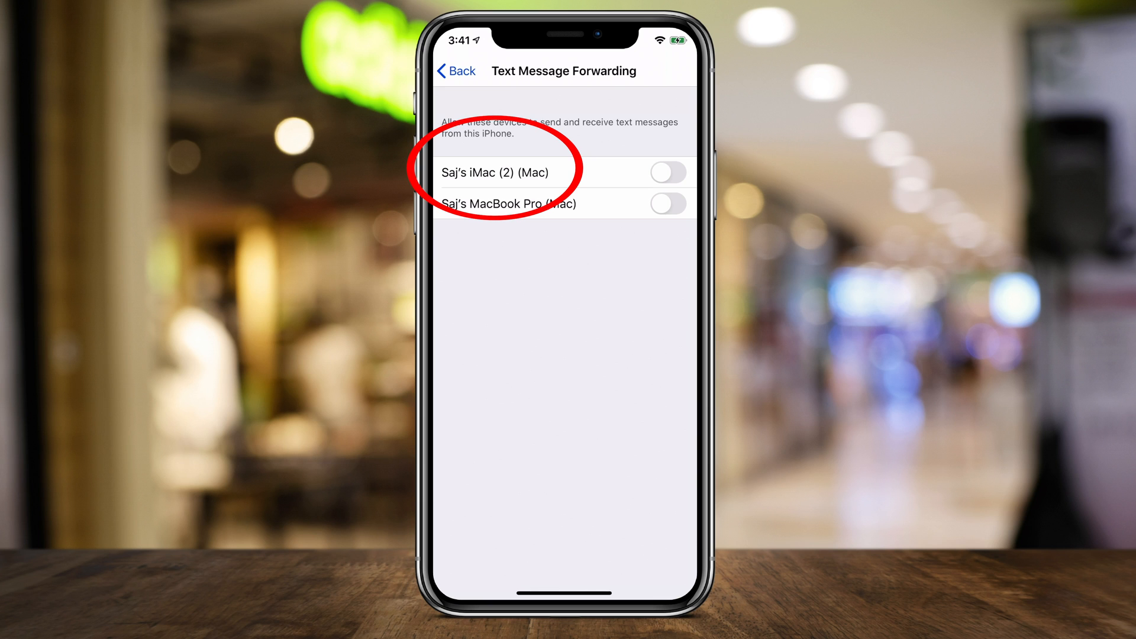
{"action": "left_click", "coordinate": [666, 173]}
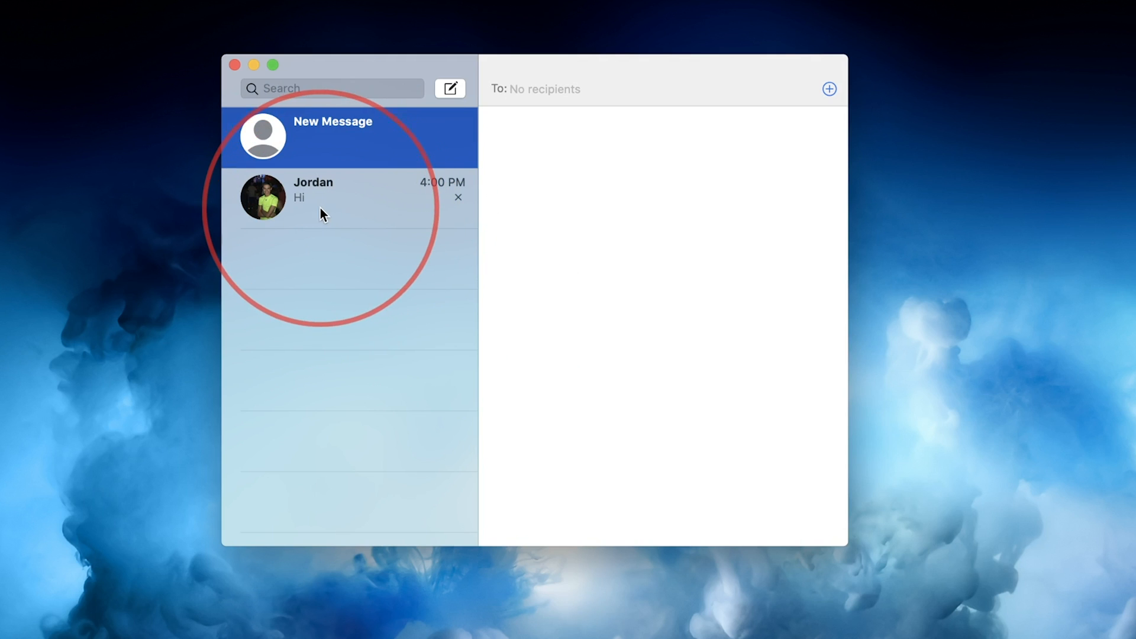
{"action": "mouse_move", "coordinate": [293, 216]}
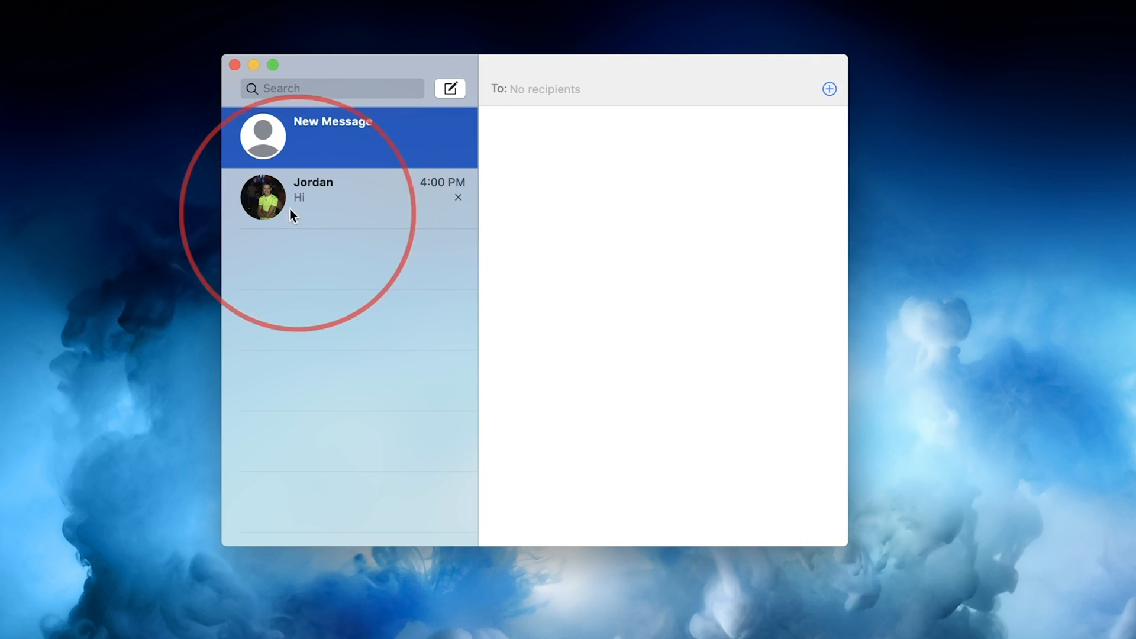
{"action": "mouse_move", "coordinate": [312, 219]}
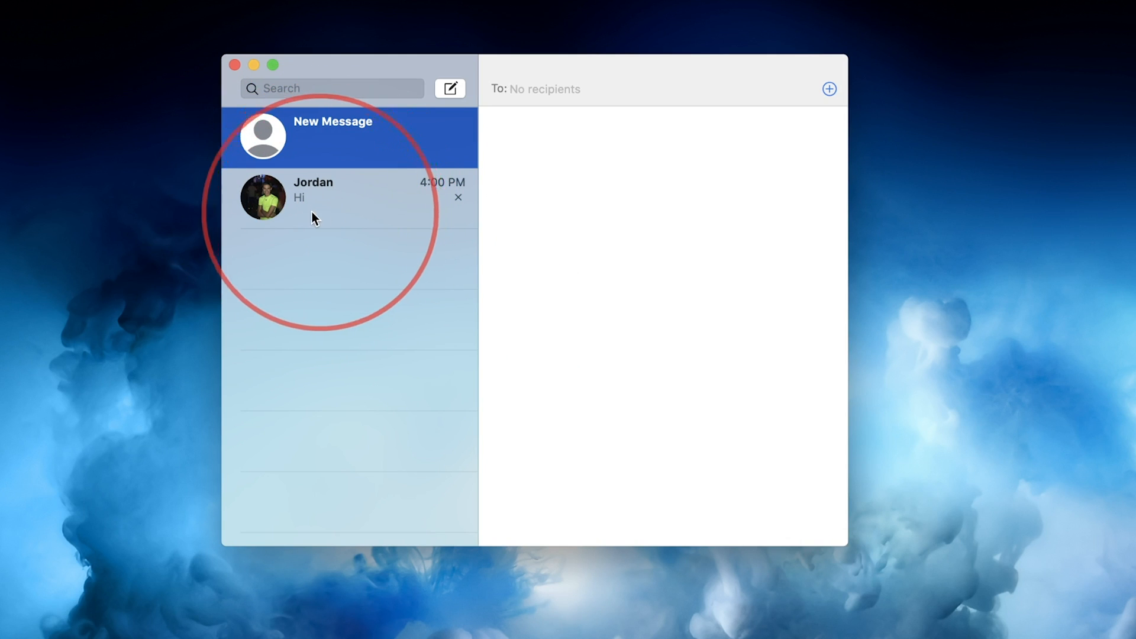
Show Jordan's synced conversation with the incoming Hi and delivered hello reply
{"action": "left_click", "coordinate": [313, 189]}
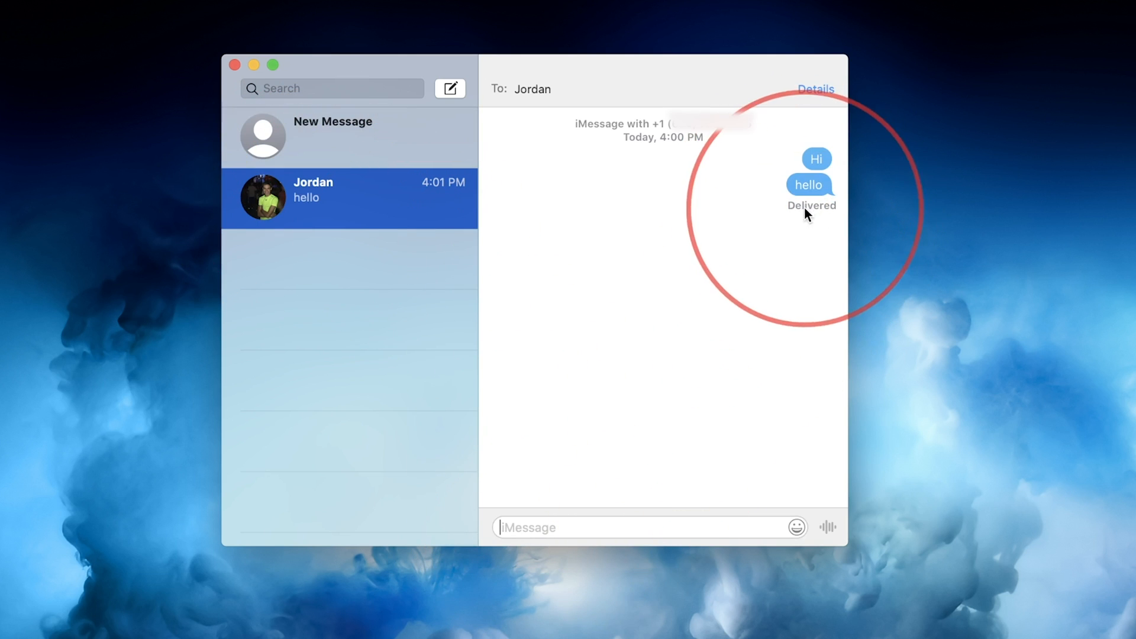
{"action": "mouse_move", "coordinate": [818, 230]}
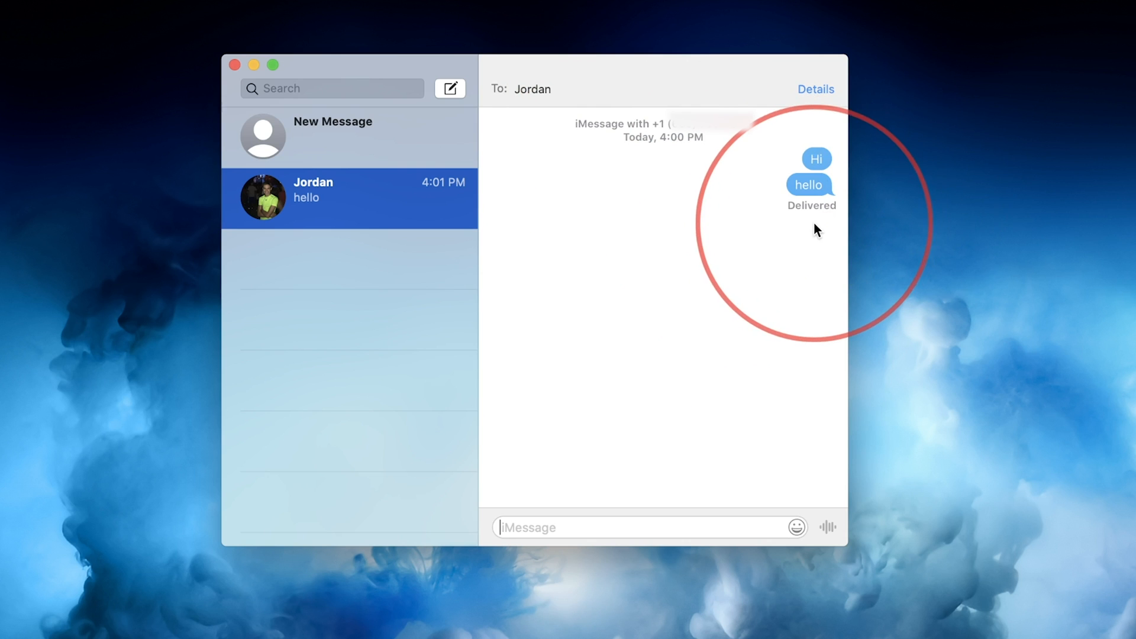
{"action": "mouse_move", "coordinate": [546, 233]}
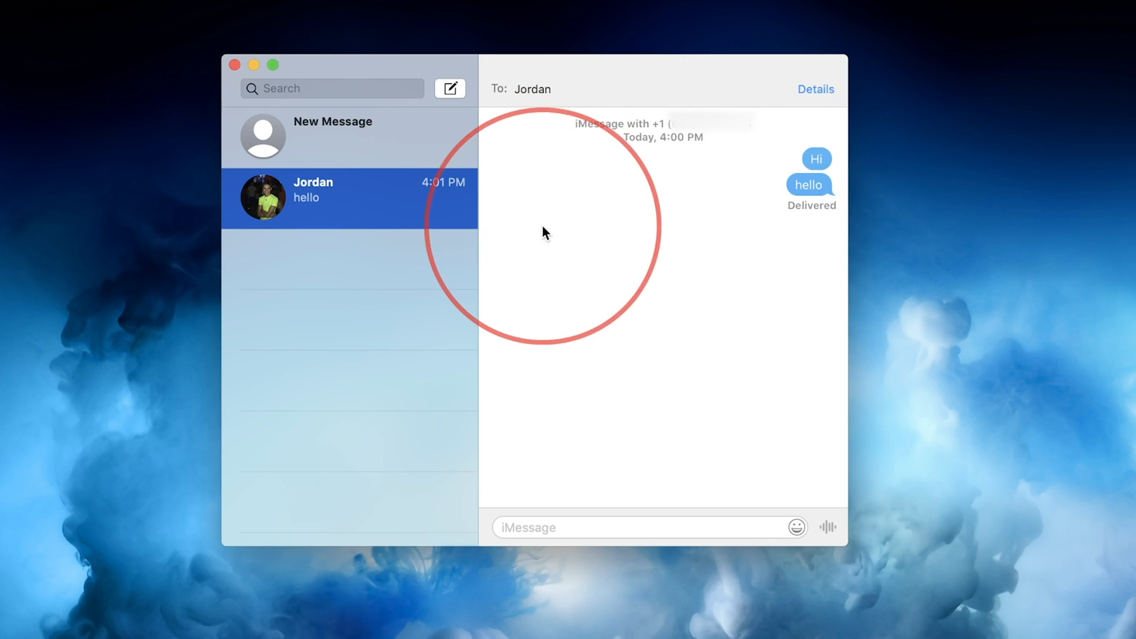
{"action": "mouse_move", "coordinate": [445, 283]}
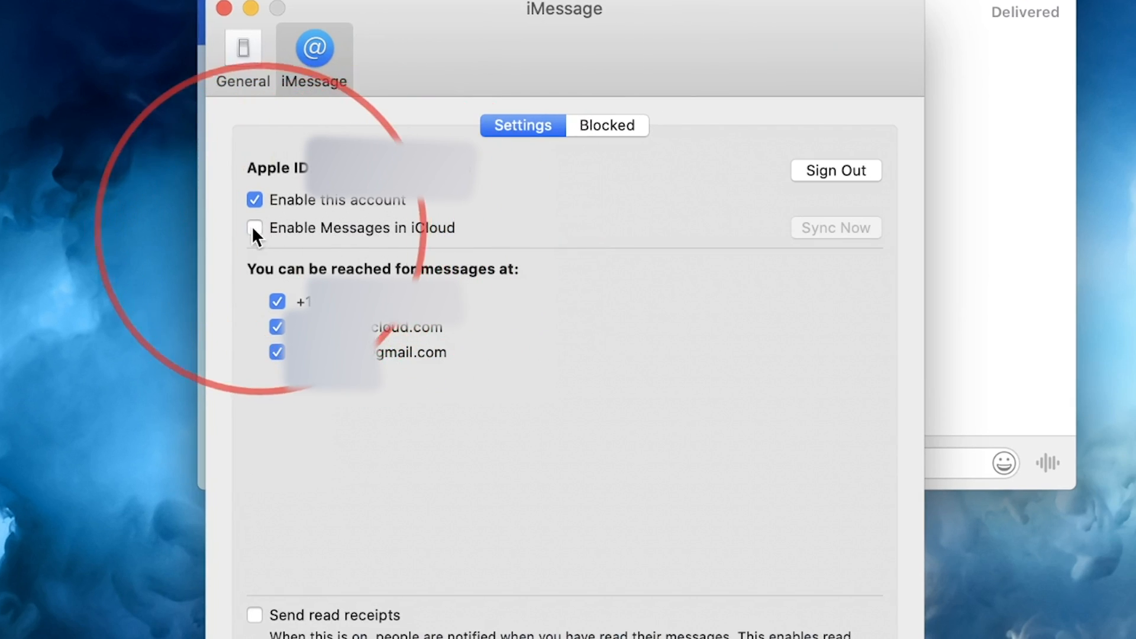
Tick Enable Messages in iCloud in the iMessage account settings
{"action": "left_click", "coordinate": [254, 227]}
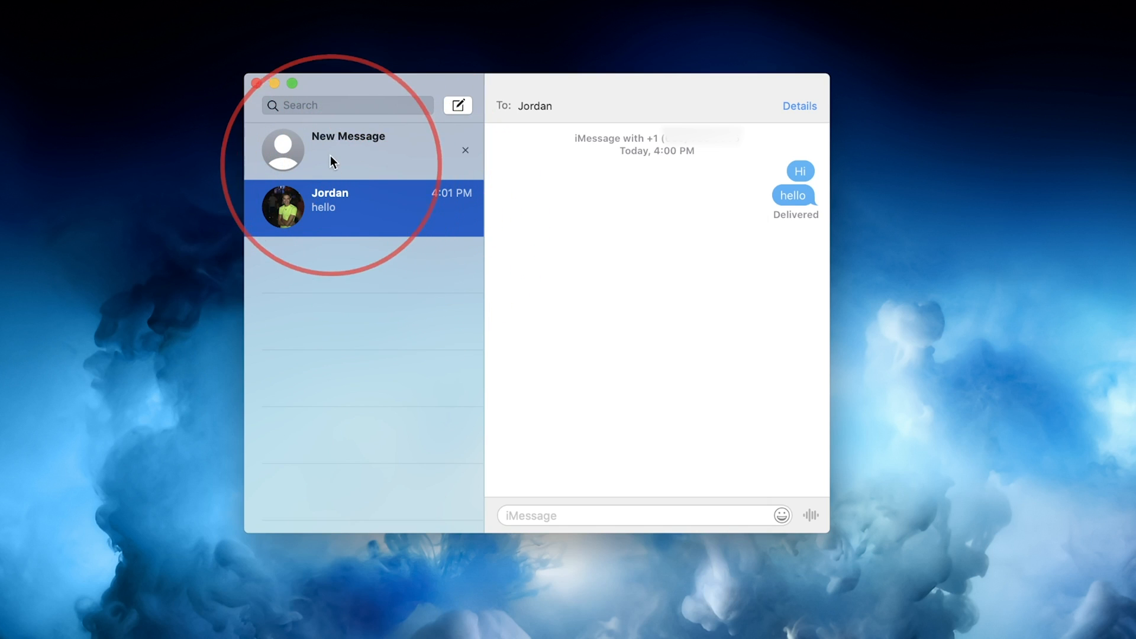
Start a recipient-less new message and begin writing 'Just like any other text'
{"action": "left_click", "coordinate": [457, 106]}
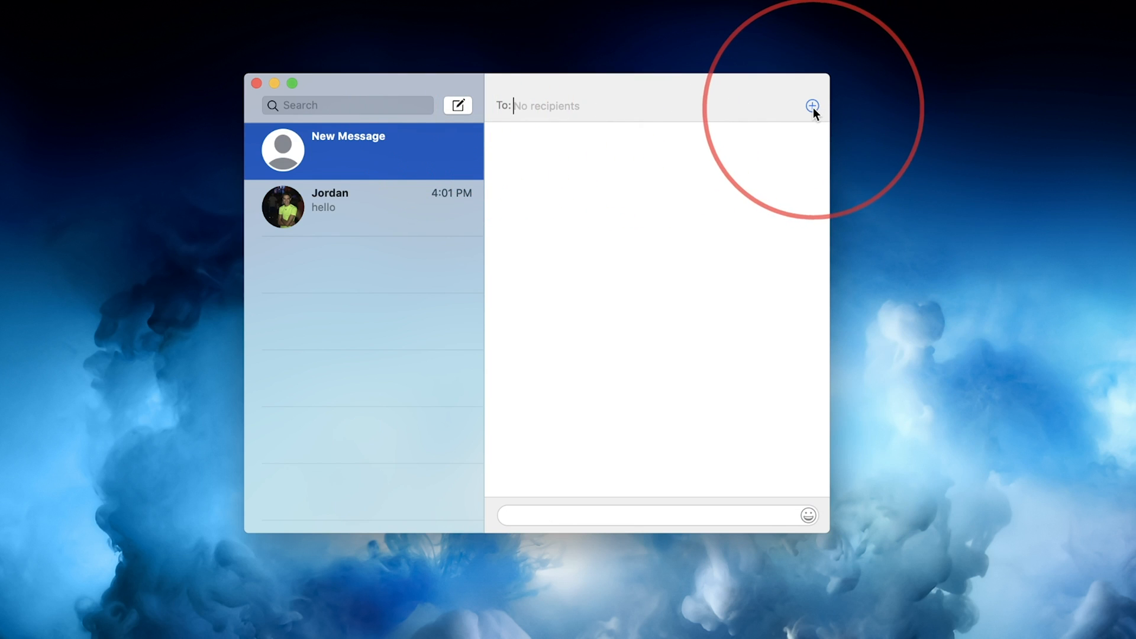
{"action": "mouse_move", "coordinate": [572, 126]}
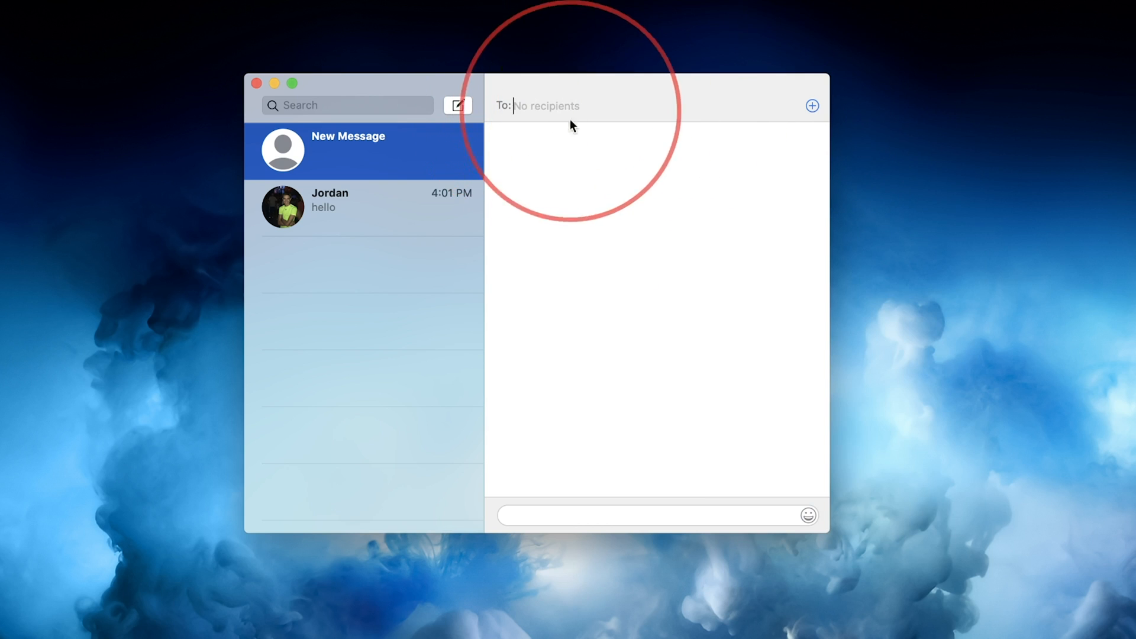
{"action": "type", "text": "ju"}
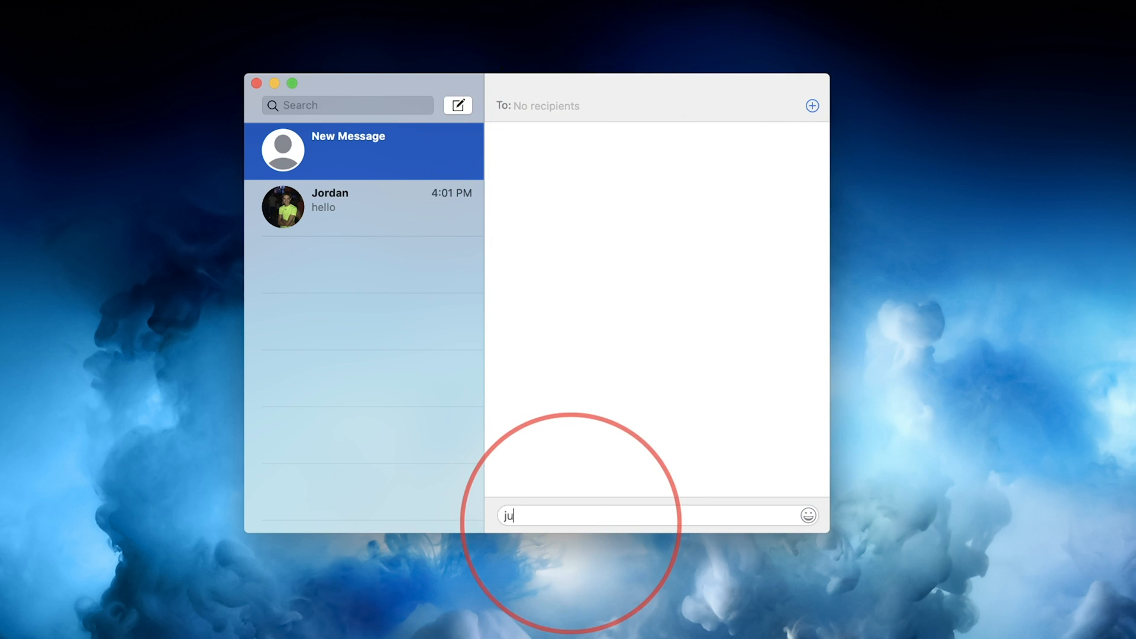
{"action": "type", "text": "Just like nay"}
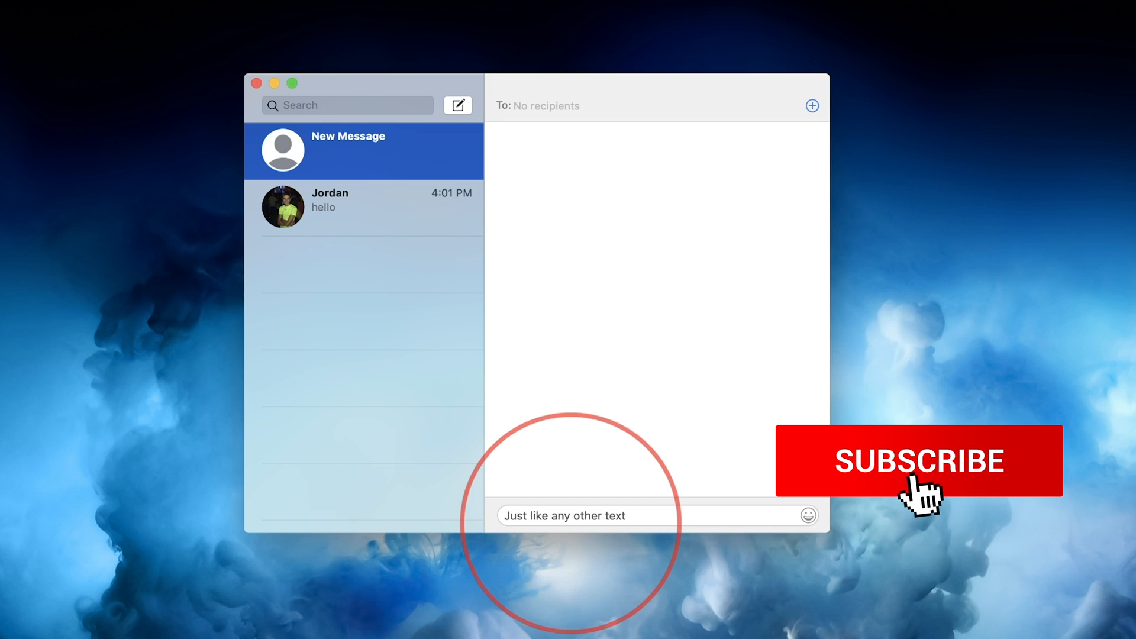
Finish the draft so the message field reads 'Just like any other text'
{"action": "left_click", "coordinate": [918, 461]}
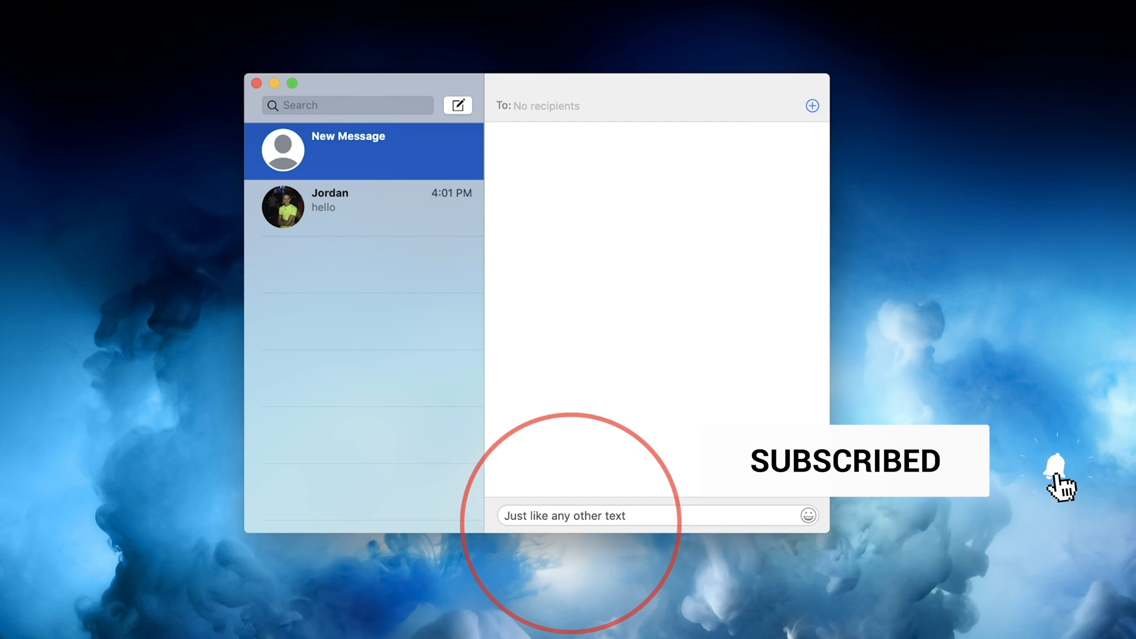
{"action": "left_click", "coordinate": [1054, 468]}
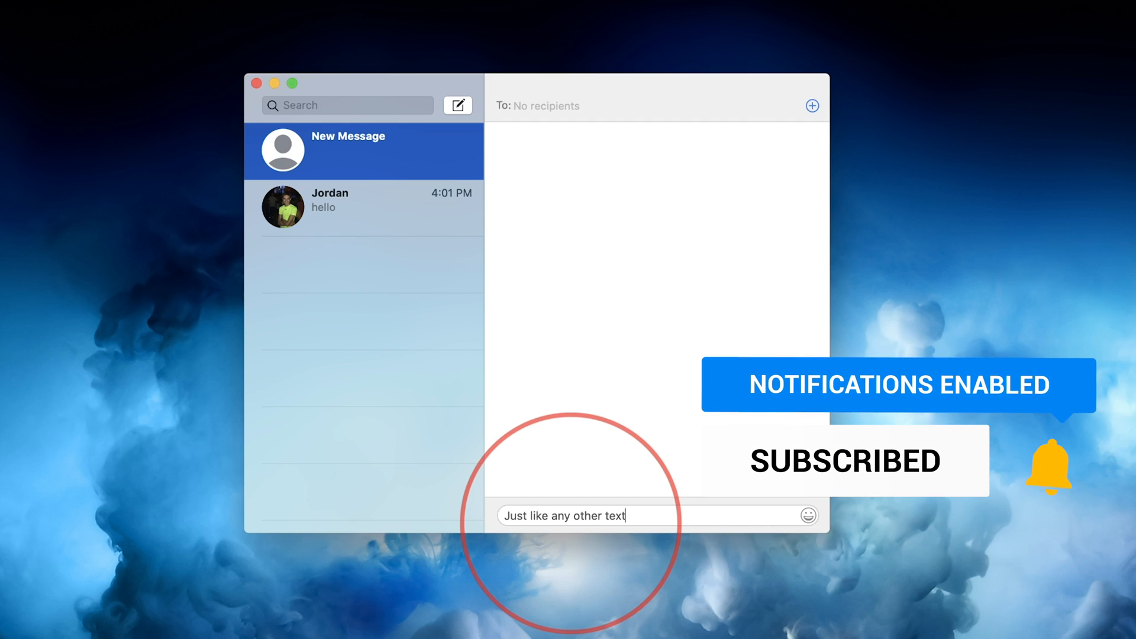